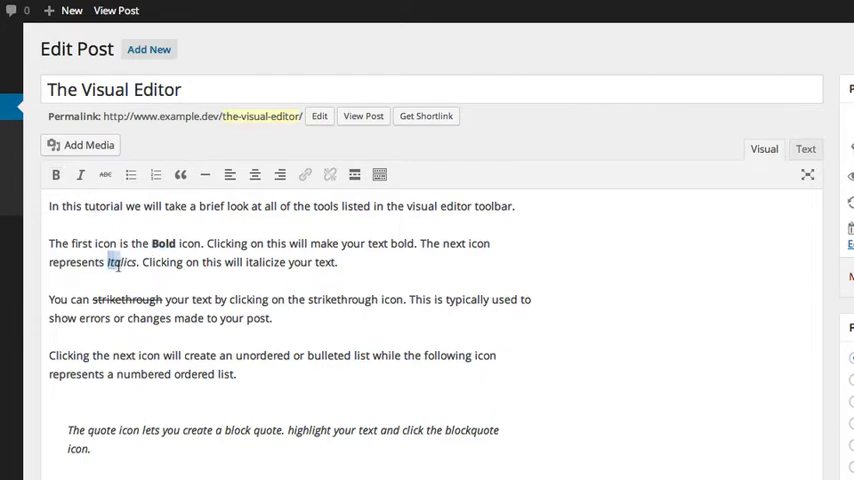
Step: Italicize the word 'Italics' and select the word 'strikethrough' for formatting
click(80, 174)
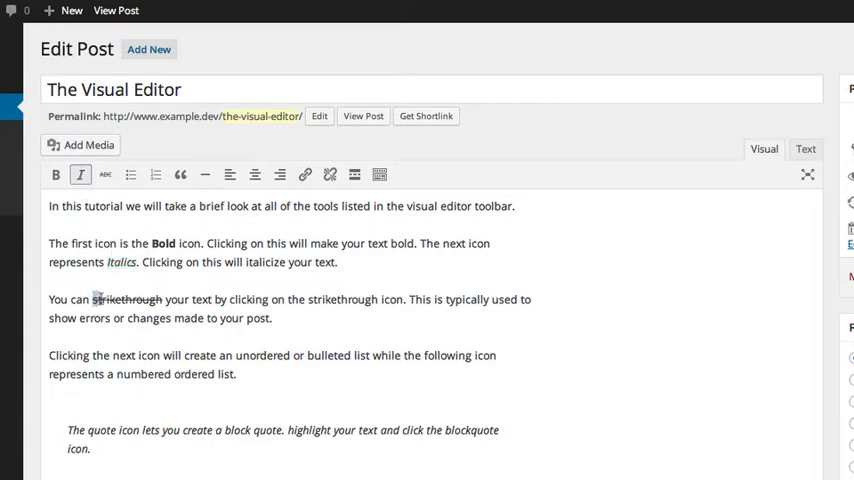
double_click(128, 300)
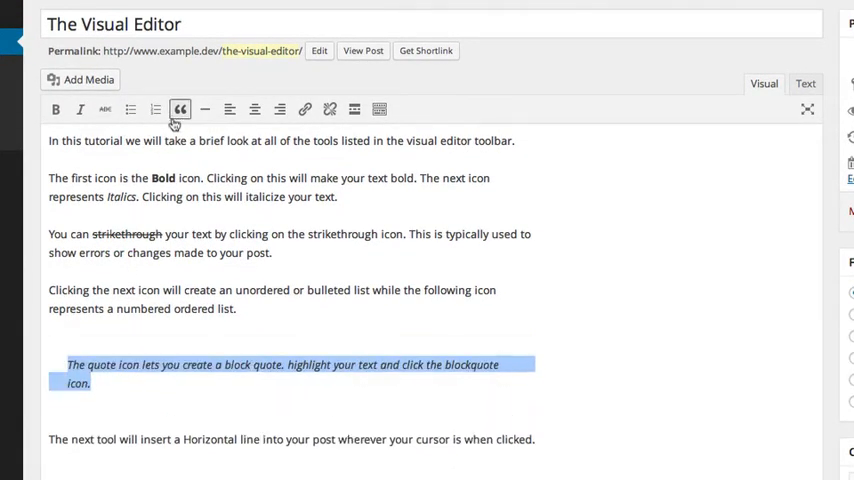
Step: Insert a horizontal line below the horizontal-line paragraph and start linking 'create an unordered'
scroll(down, 3)
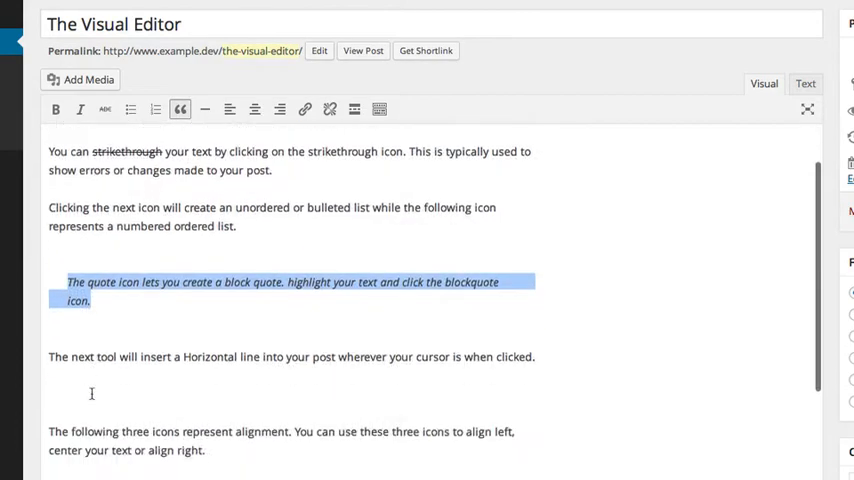
scroll(down, 3)
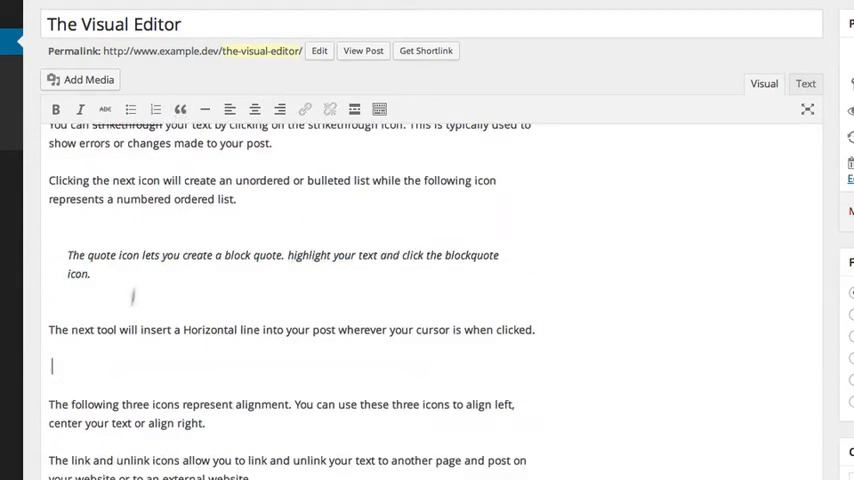
click(204, 108)
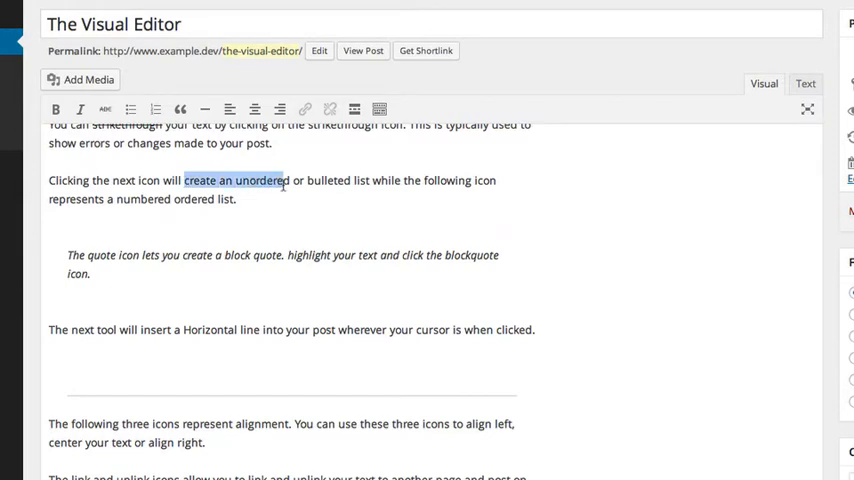
mouse_move(304, 108)
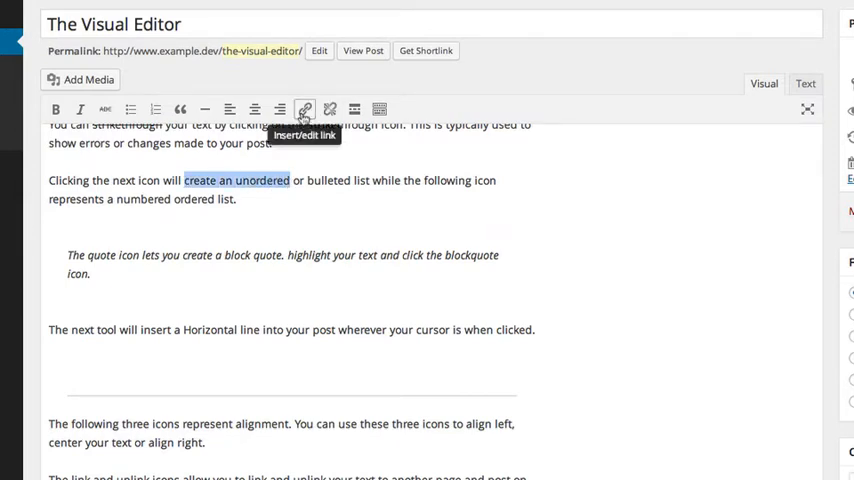
click(304, 108)
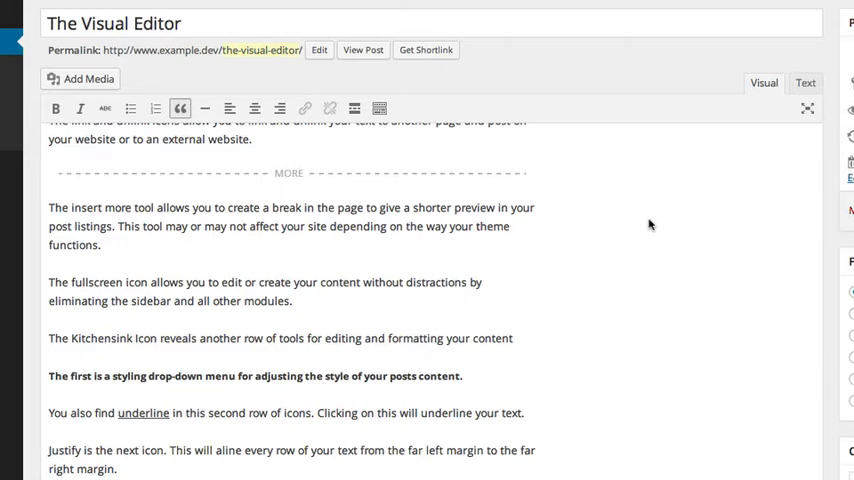
mouse_move(808, 108)
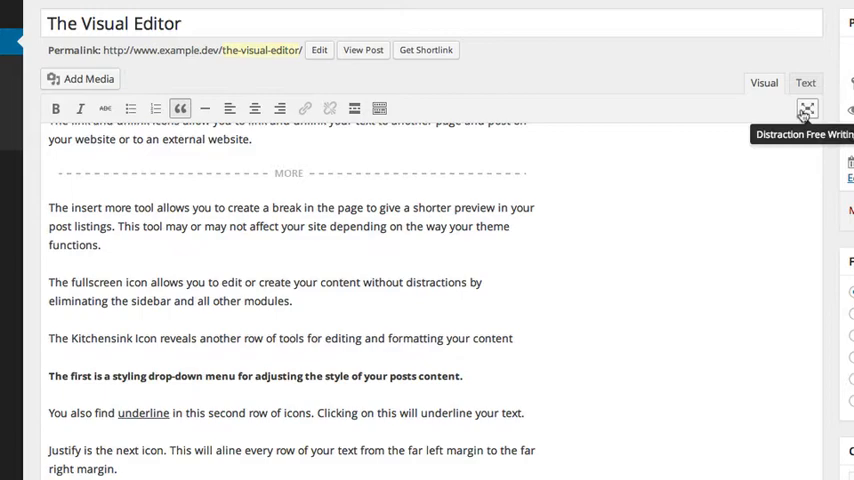
click(808, 108)
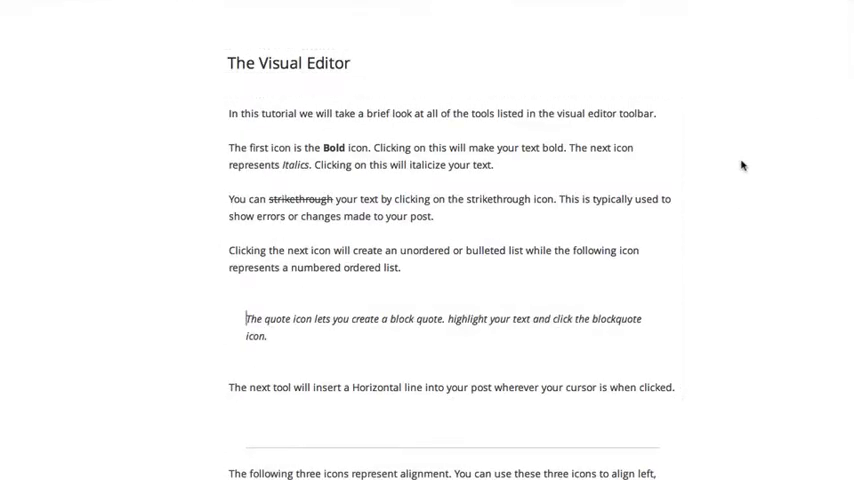
mouse_move(166, 30)
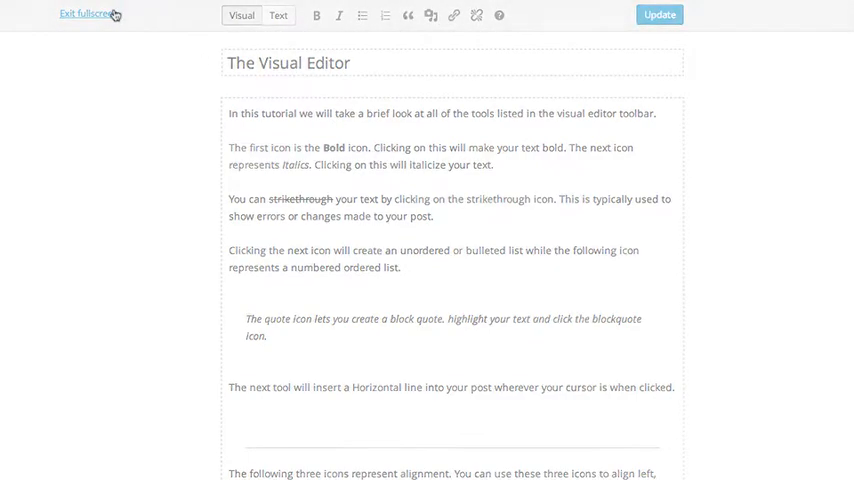
click(82, 14)
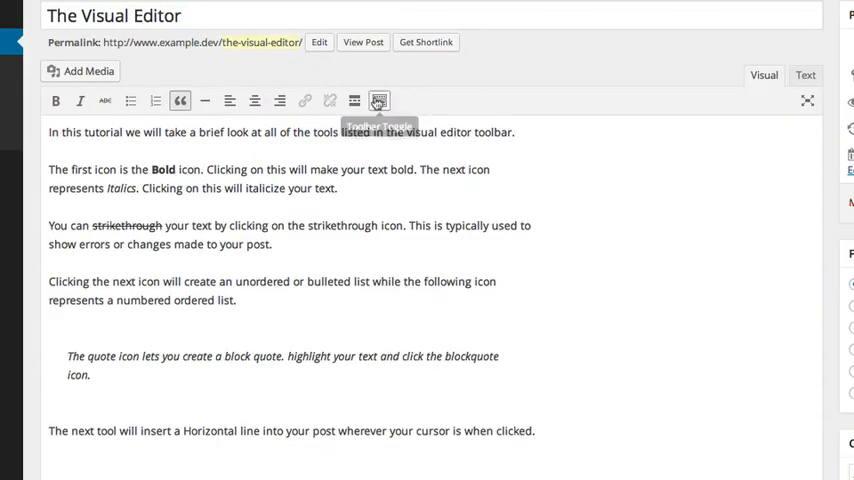
Step: Reveal the second toolbar row with Toolbar Toggle and select the word 'underline'
click(378, 100)
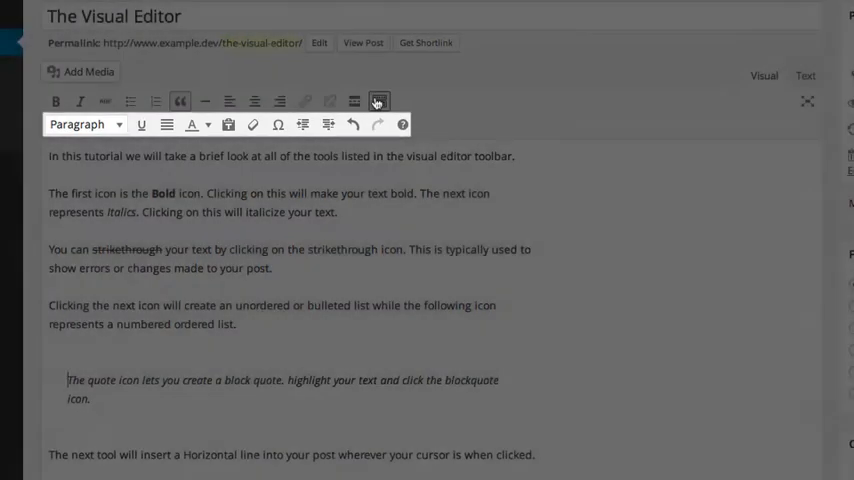
mouse_move(140, 124)
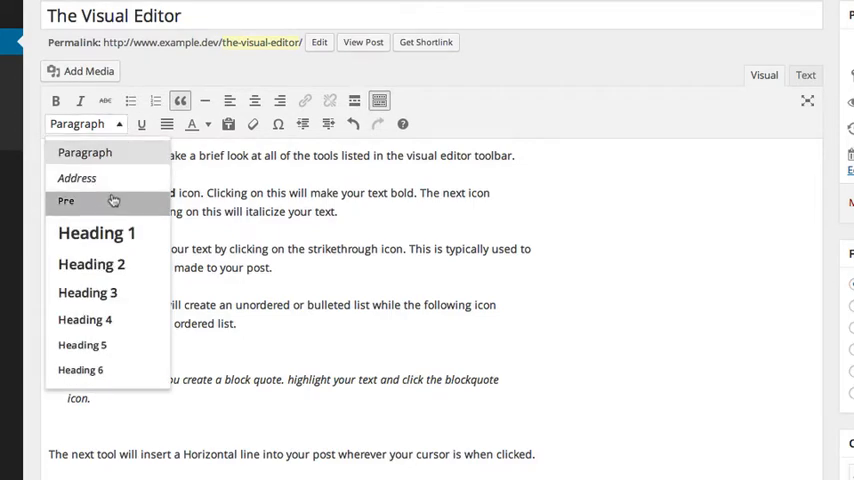
mouse_move(84, 152)
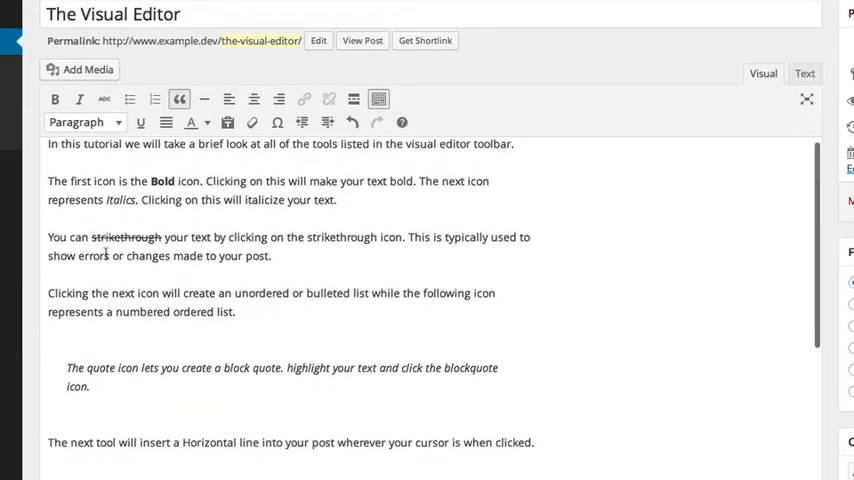
scroll(down, 3)
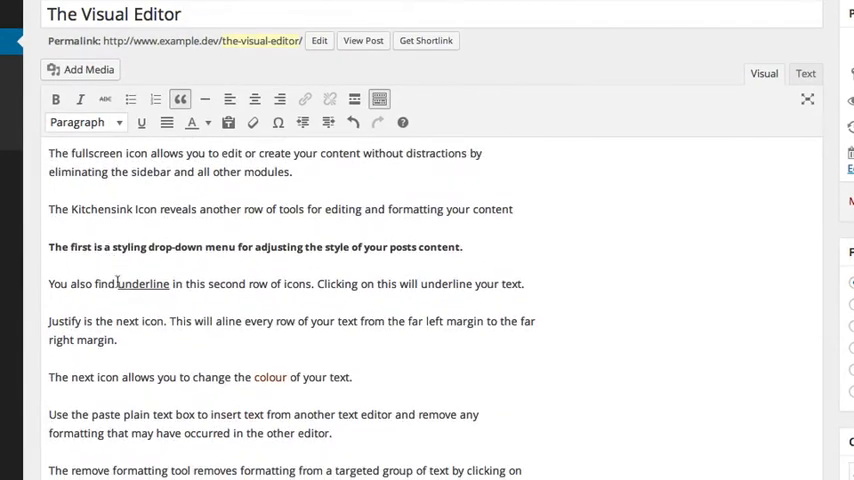
double_click(142, 284)
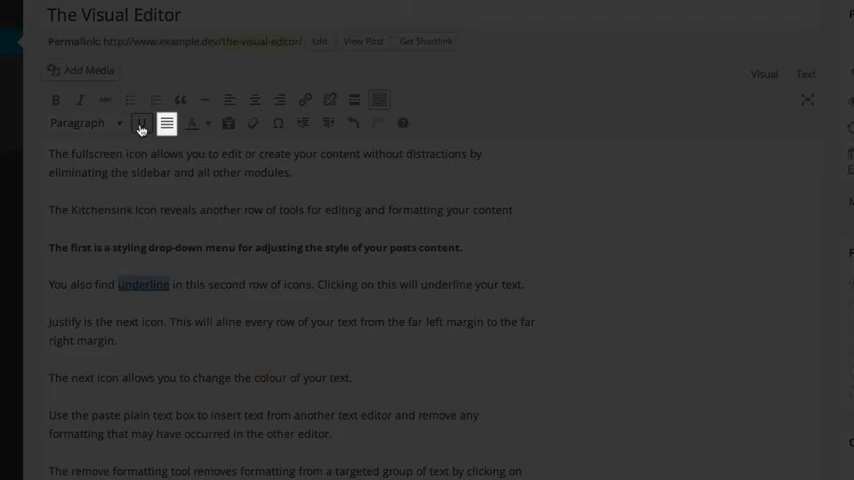
Step: Colour the styling drop-down sentence orange from the Text color palette
click(84, 122)
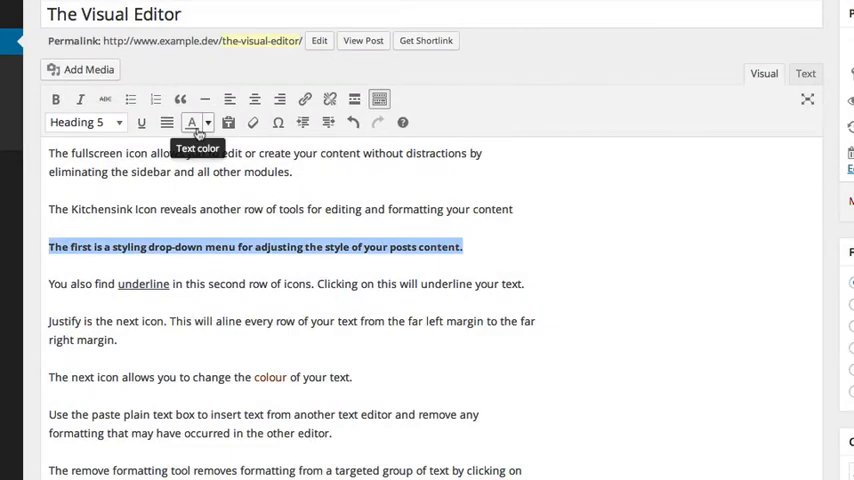
click(192, 122)
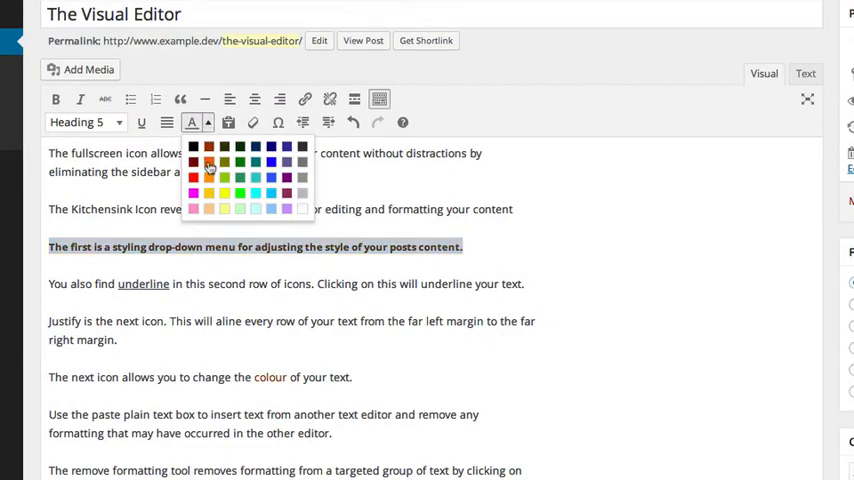
click(228, 122)
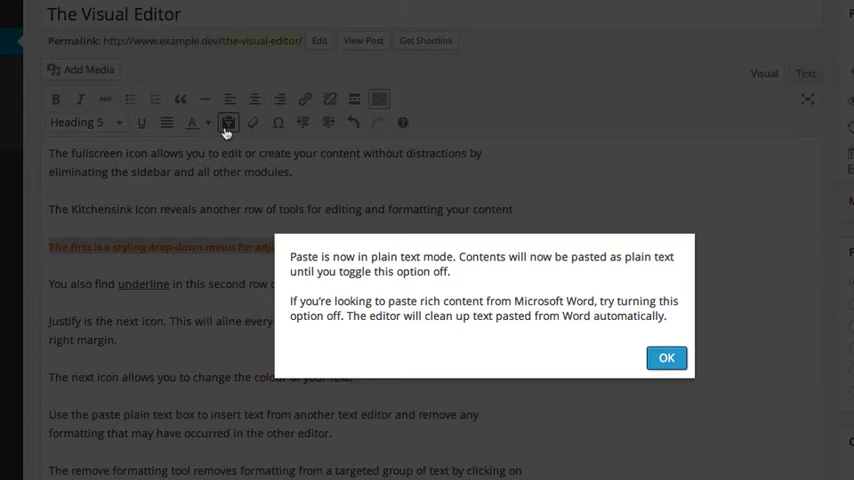
Step: Acknowledge the plain-text paste notice with OK
click(666, 358)
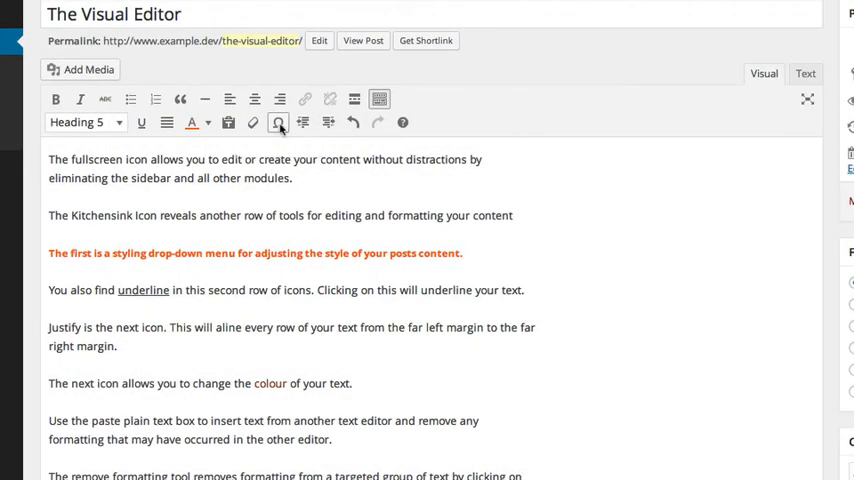
Step: View the special character chart, then bring up the Keyboard Shortcuts help
click(278, 122)
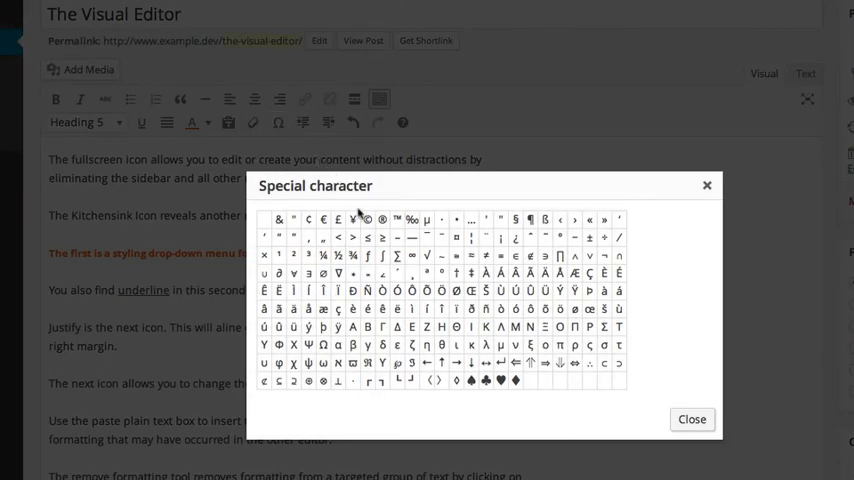
mouse_move(396, 220)
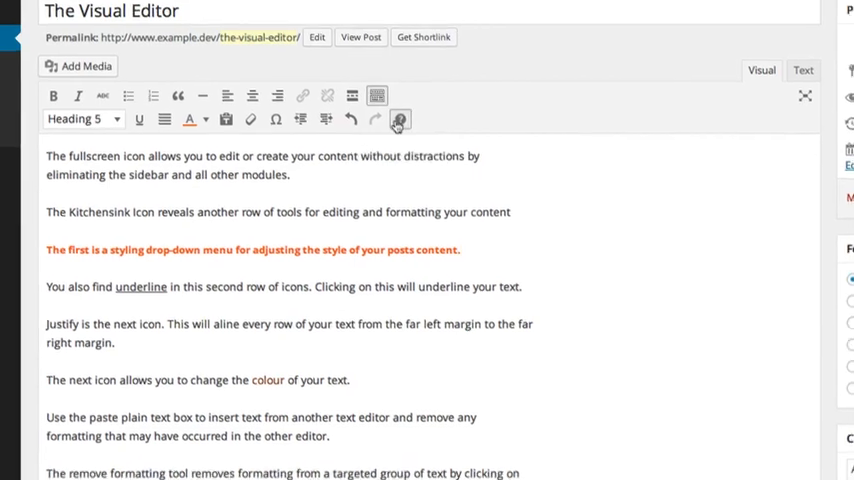
click(400, 120)
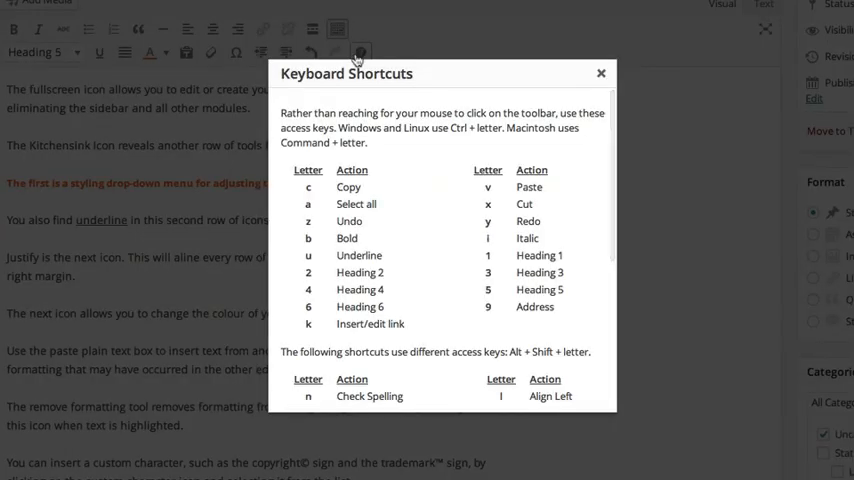